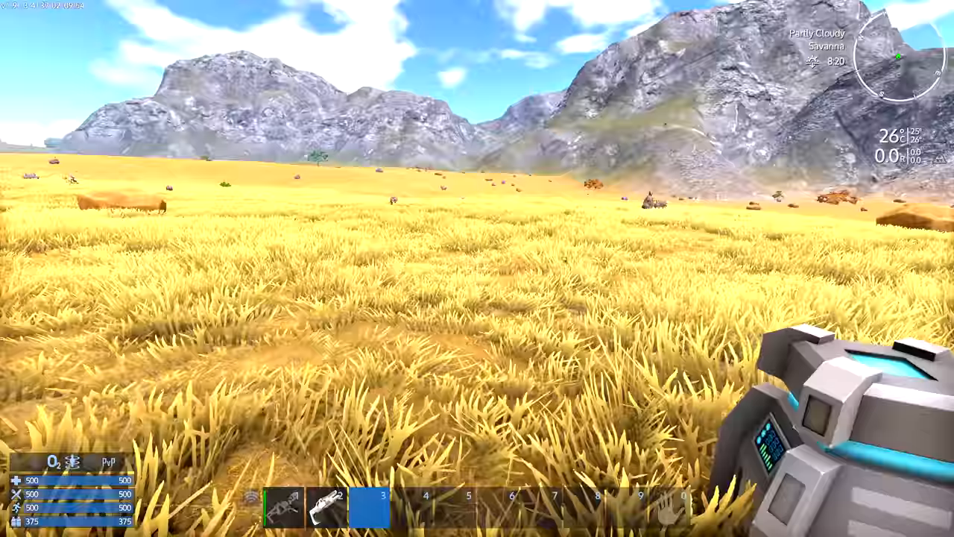
pyautogui.moveTo(477, 268)
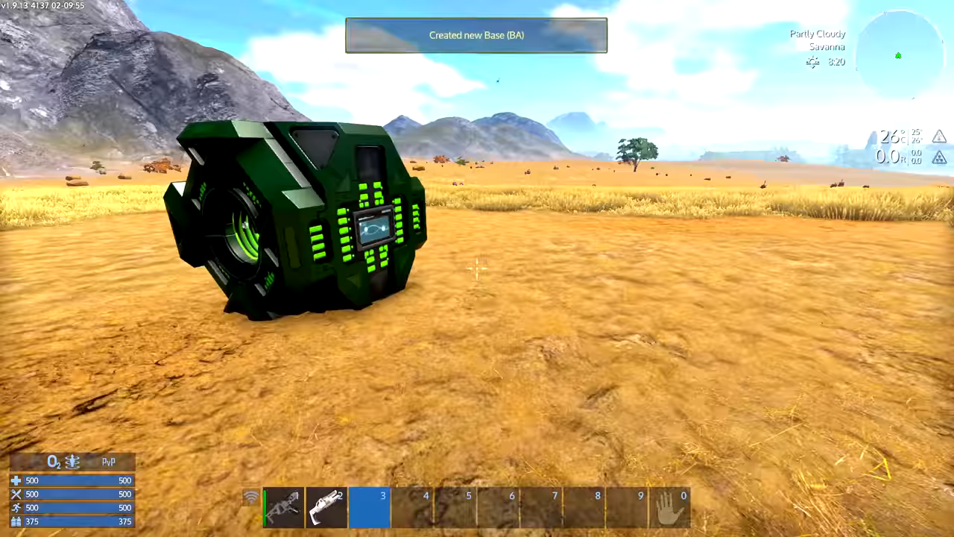
pyautogui.moveTo(477, 268)
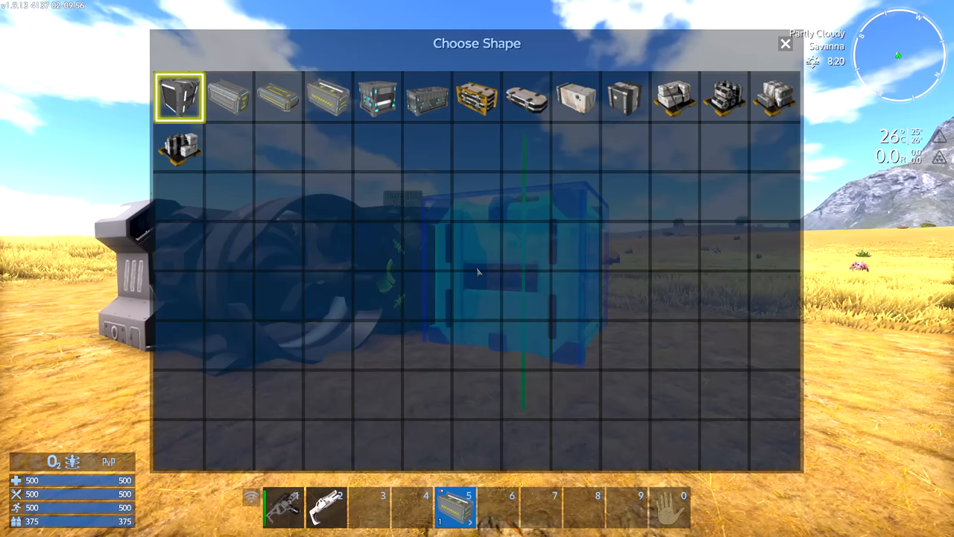
# - Select the large reinforced container shape to place against the base core
pyautogui.click(784, 42)
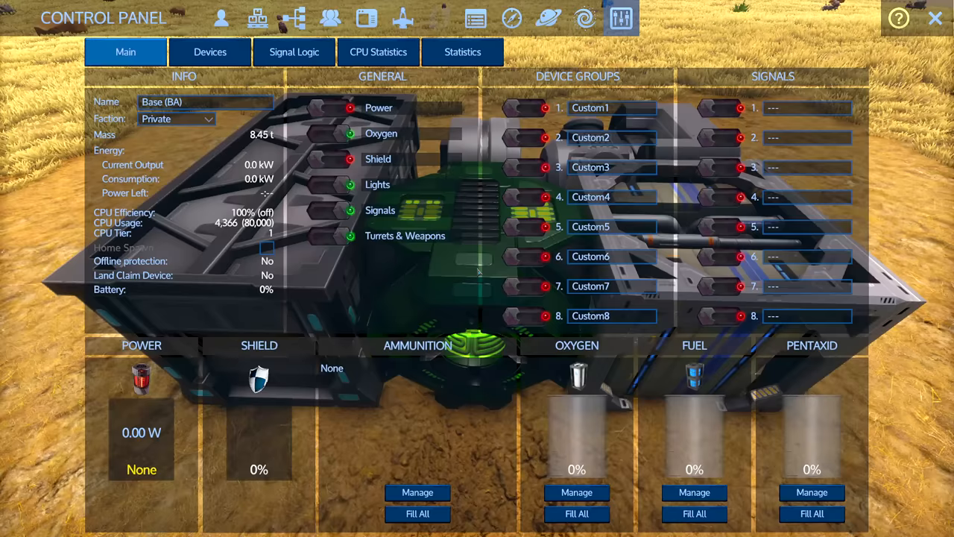
# - Check the Devices list shows core, container, fuel tank and generator, then close the panel
pyautogui.click(209, 52)
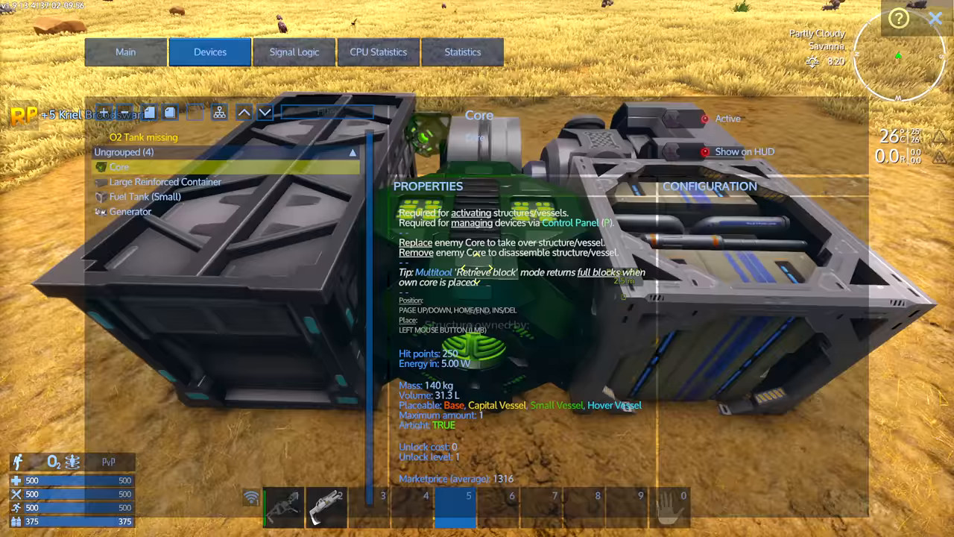
pyautogui.press('Escape')
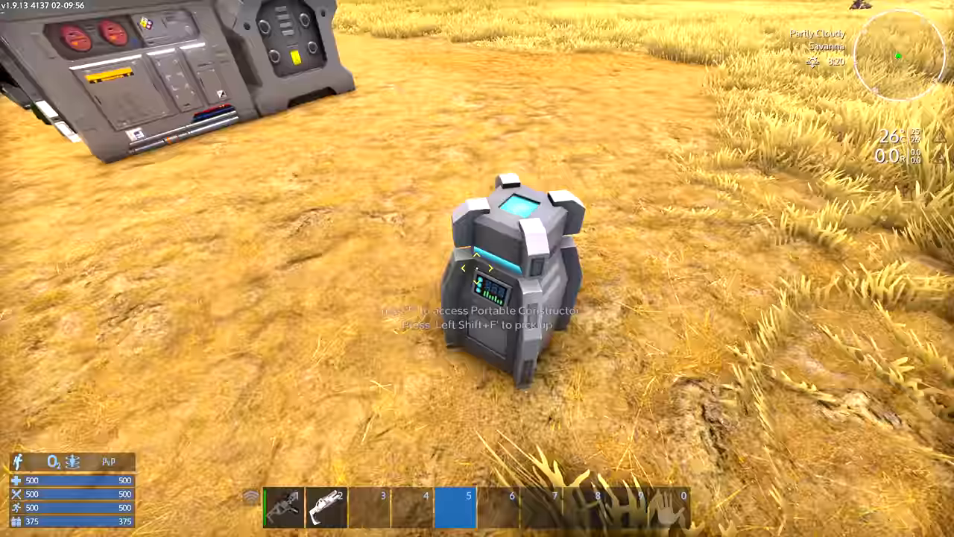
# - Open the portable constructor's crafting screen with its stocked ingots and templates
pyautogui.press('f')
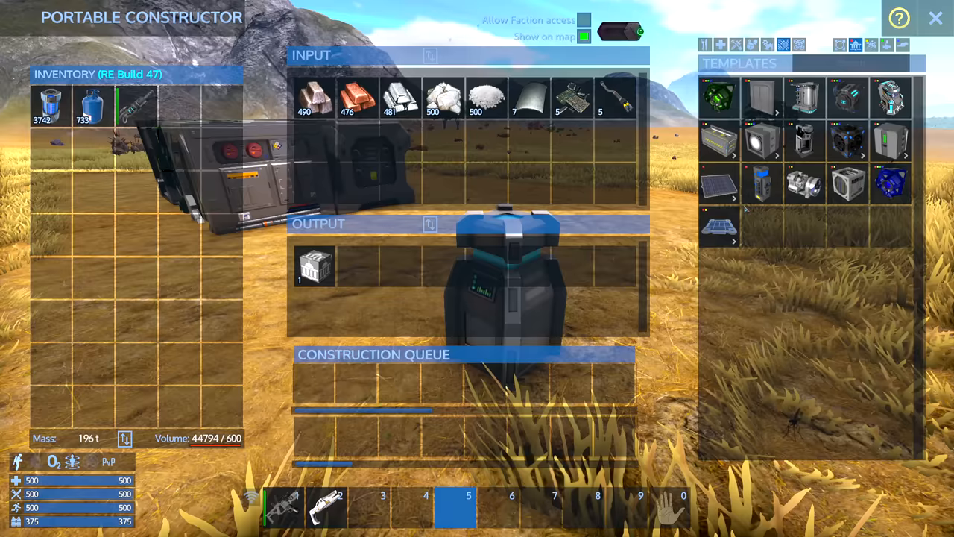
pyautogui.moveTo(761, 184)
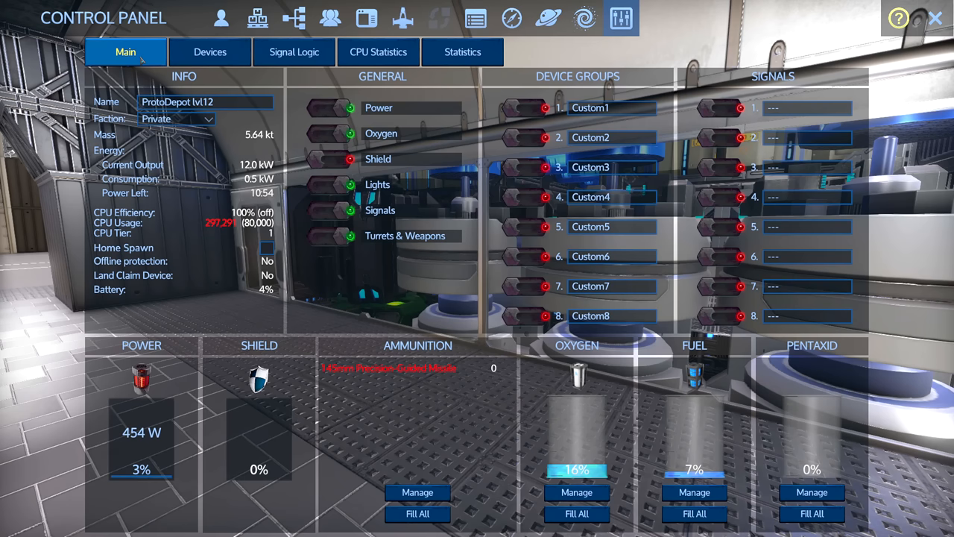
# - View the large constructor's templates to check the Deconstructor's crafting cost
pyautogui.click(462, 51)
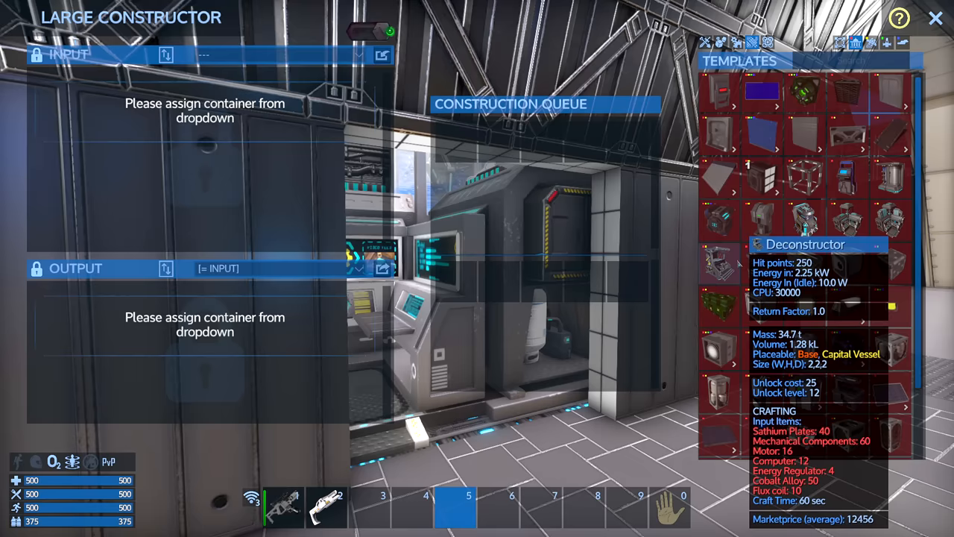
# - Close the large constructor screen
pyautogui.press('Escape')
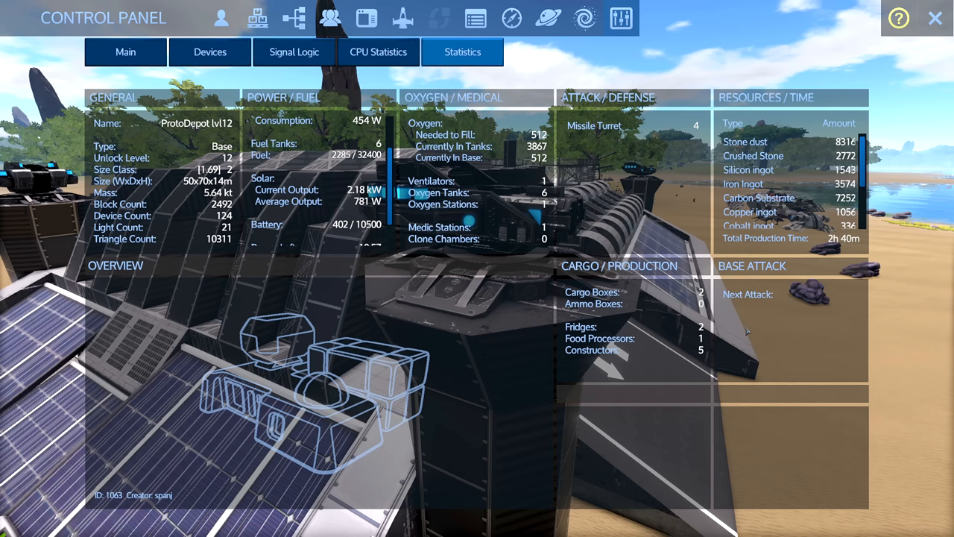
pyautogui.click(935, 18)
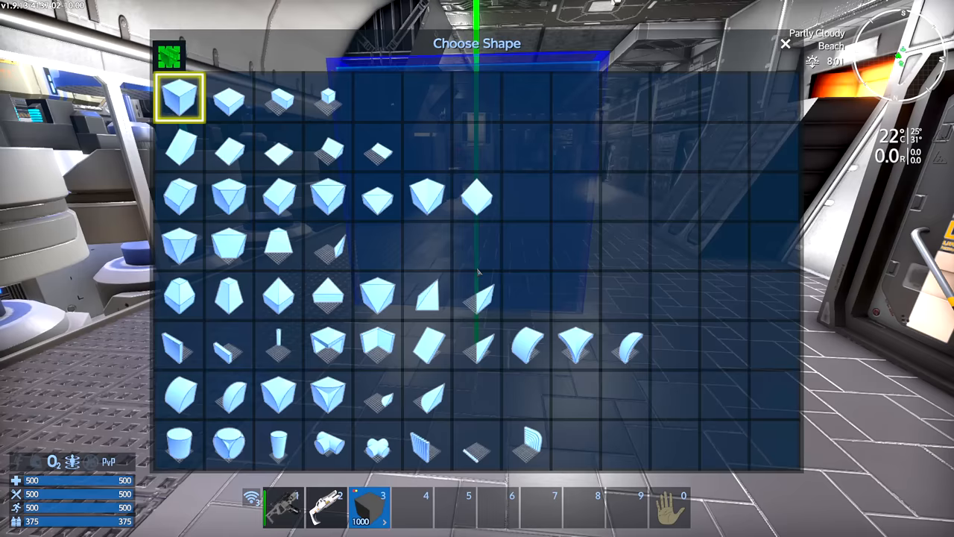
# - Pick the top-left full cube shape in the Choose Shape menu
pyautogui.click(202, 55)
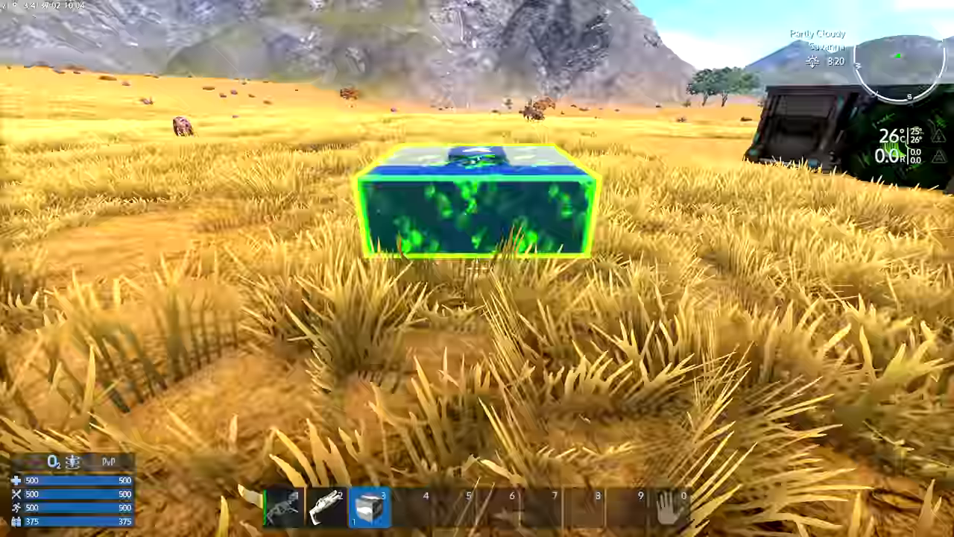
# - Place the hover vessel starter block on the savanna grass
pyautogui.click(477, 208)
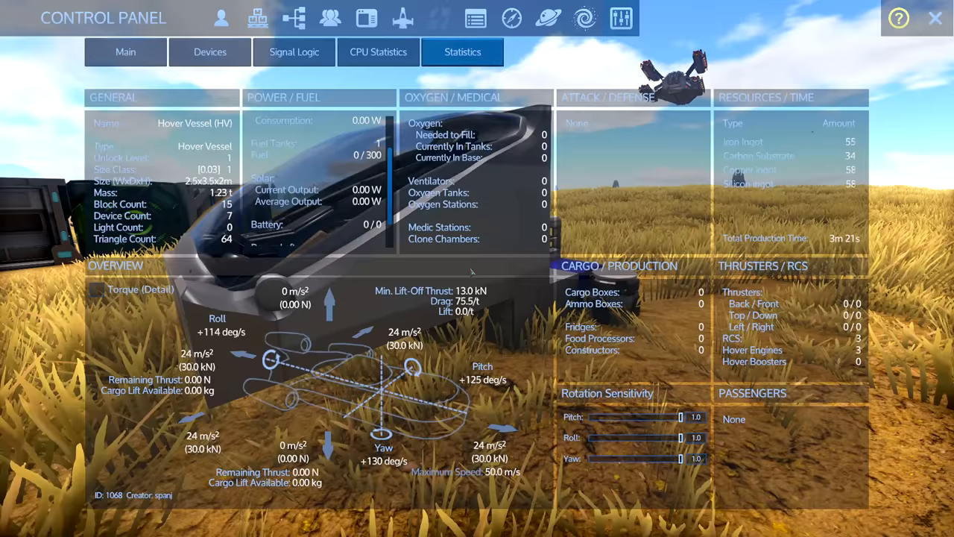
# - Verify the vessel's Main tab shows 100% fuel, close the panel, and reopen the portable constructor
pyautogui.click(126, 52)
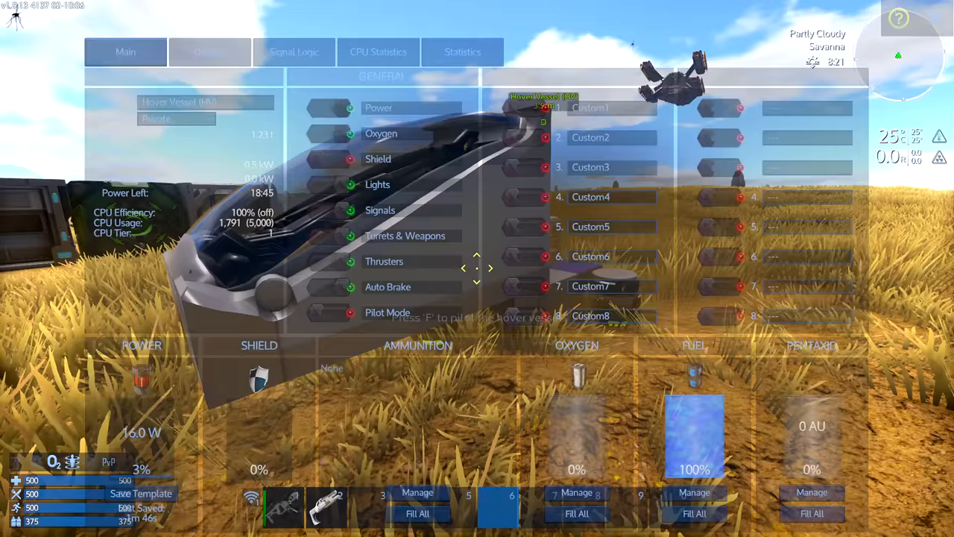
pyautogui.press('Escape')
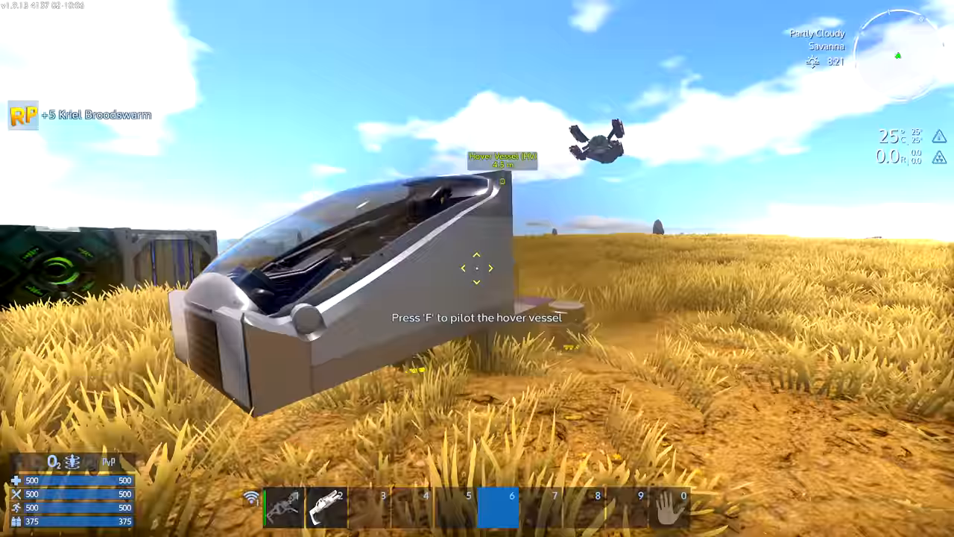
pyautogui.press('f')
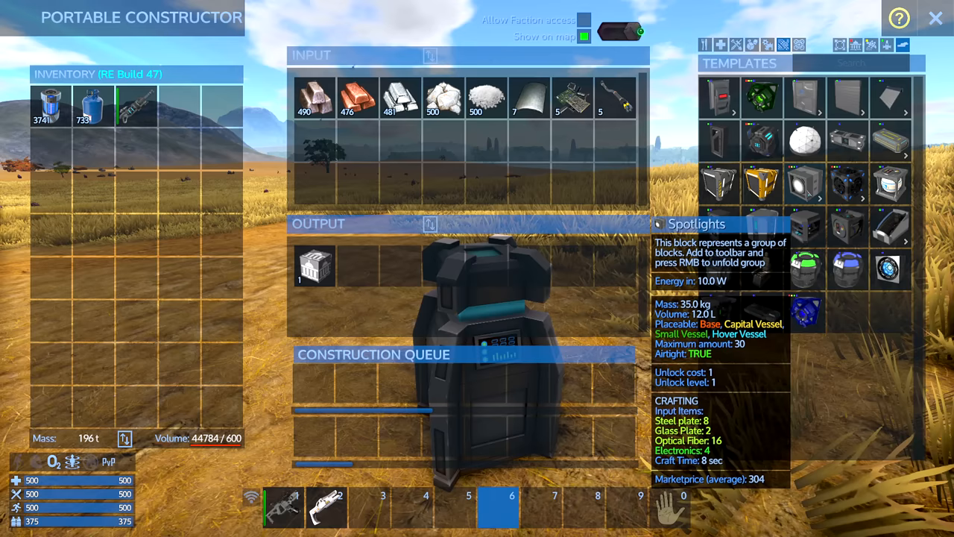
pyautogui.moveTo(888, 312)
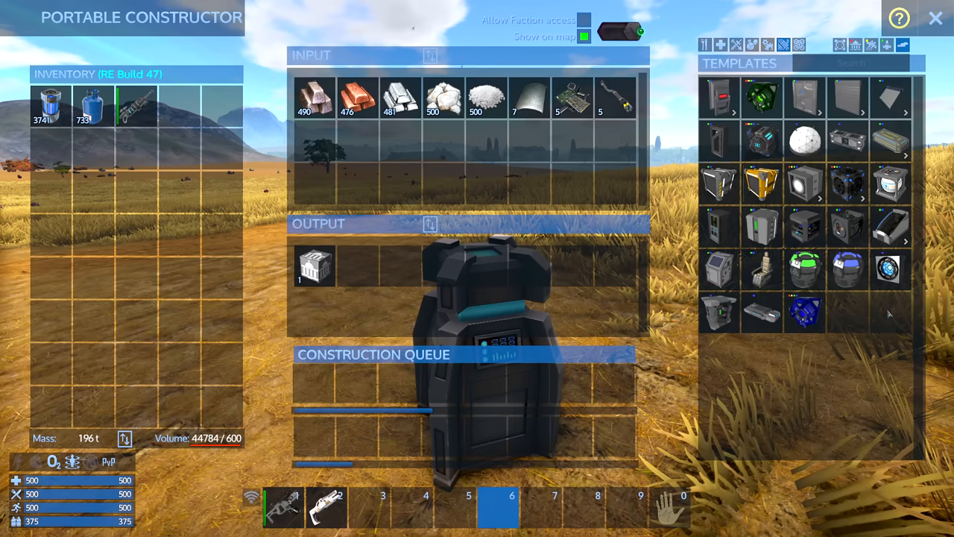
pyautogui.moveTo(804, 270)
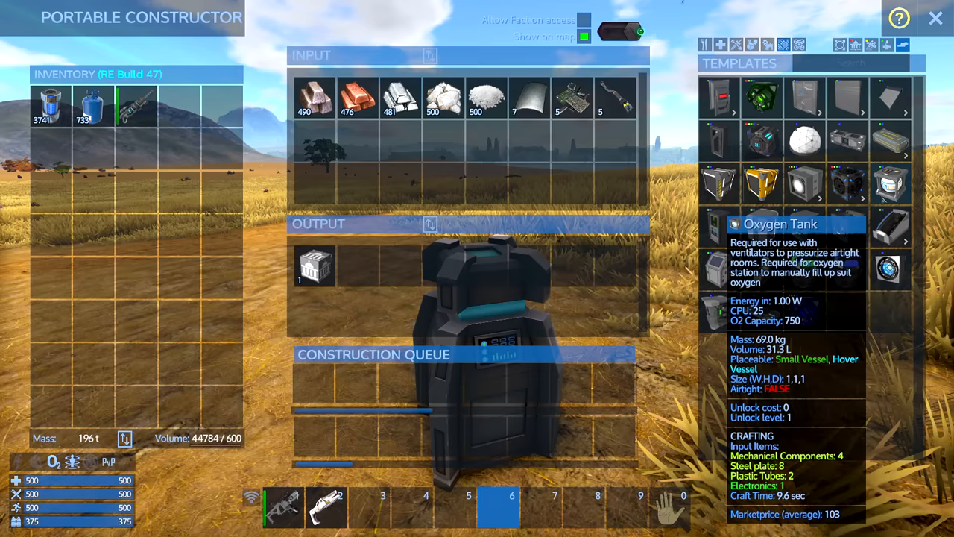
pyautogui.press('Escape')
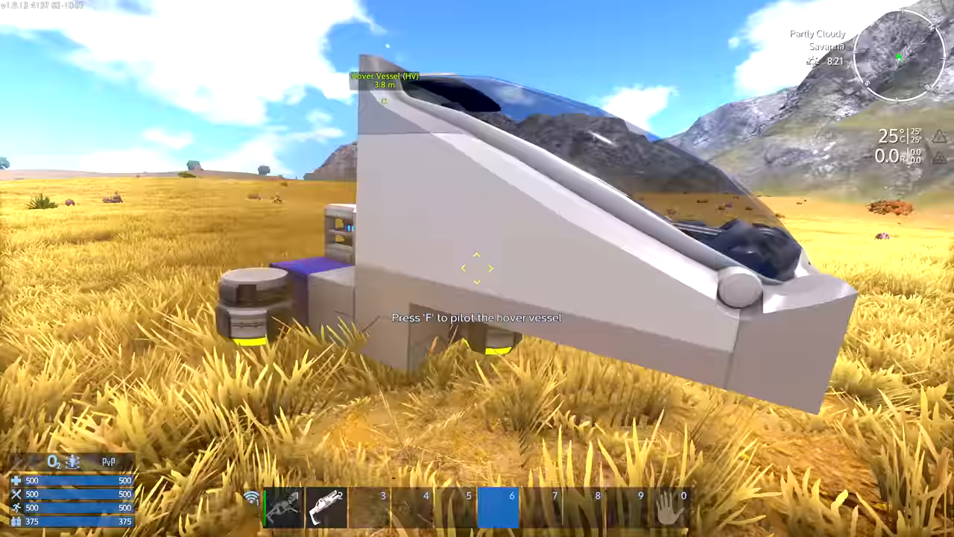
# - Board the hover vessel's cockpit as its pilot
pyautogui.press('f')
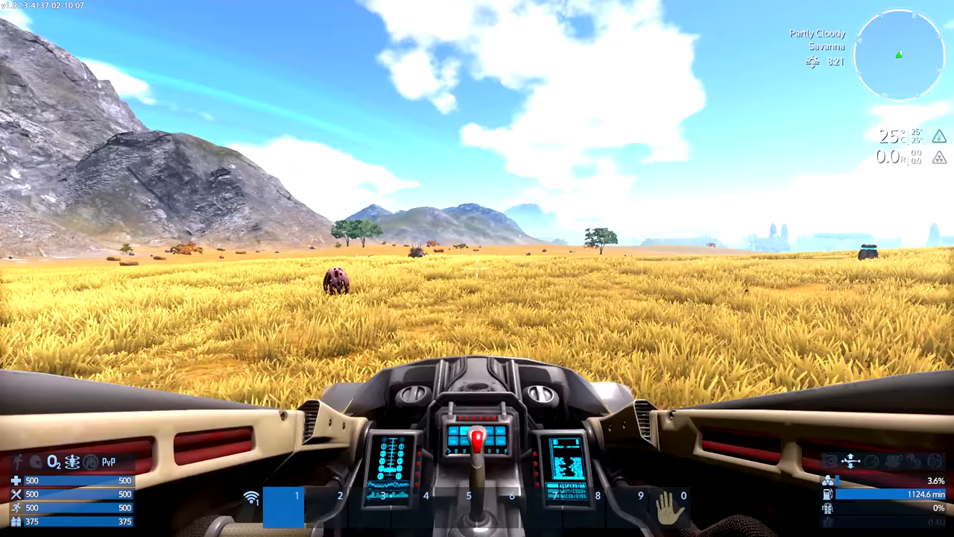